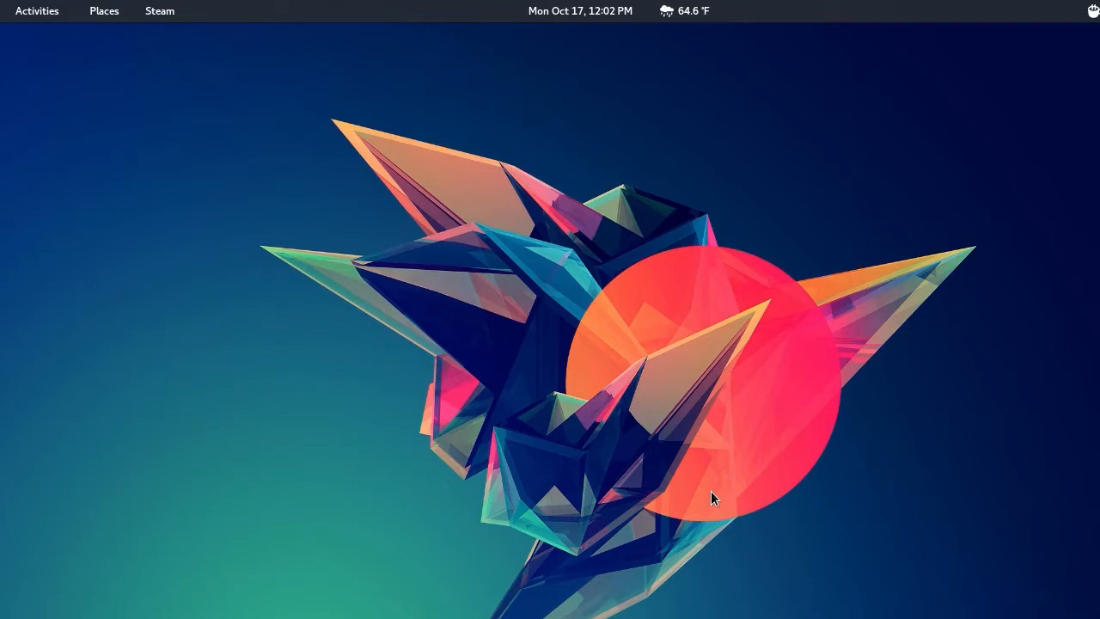
Open a Terminator window and run lsblk, showing the 7.6G USB drive sdc with partition sdc1.
{"action": "left_click", "coordinate": [37, 10]}
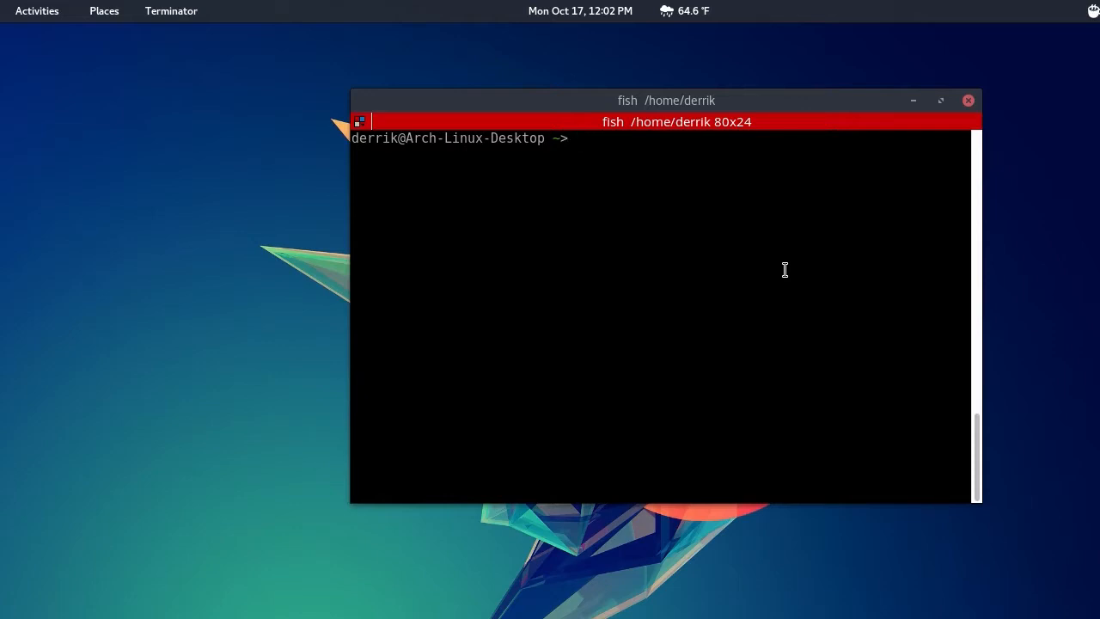
{"action": "type", "text": "lsblk"}
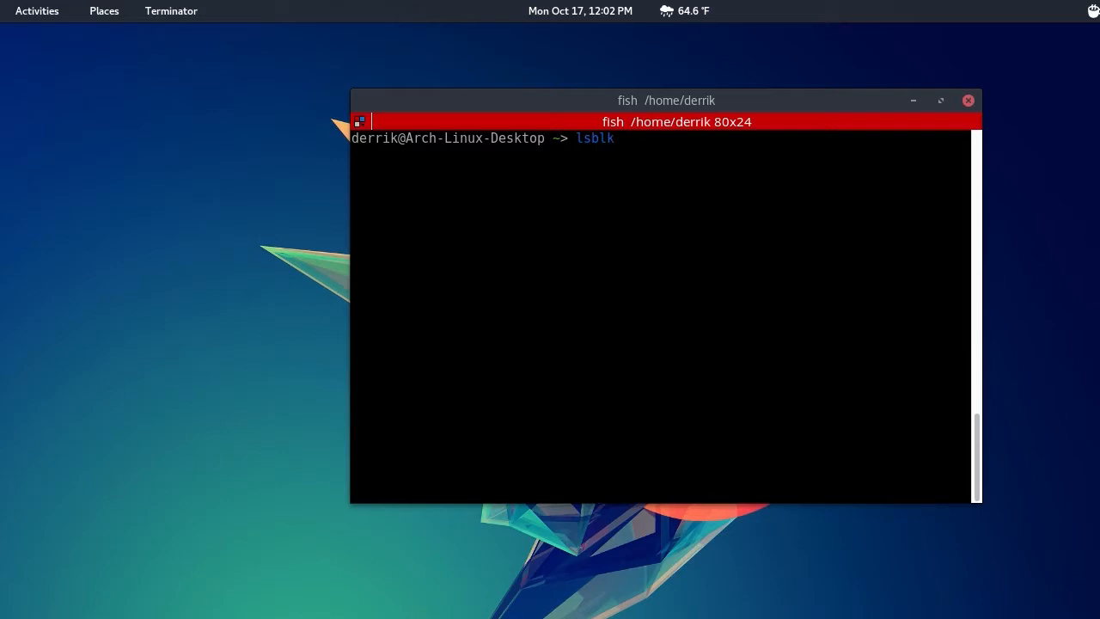
{"action": "key", "text": "Return"}
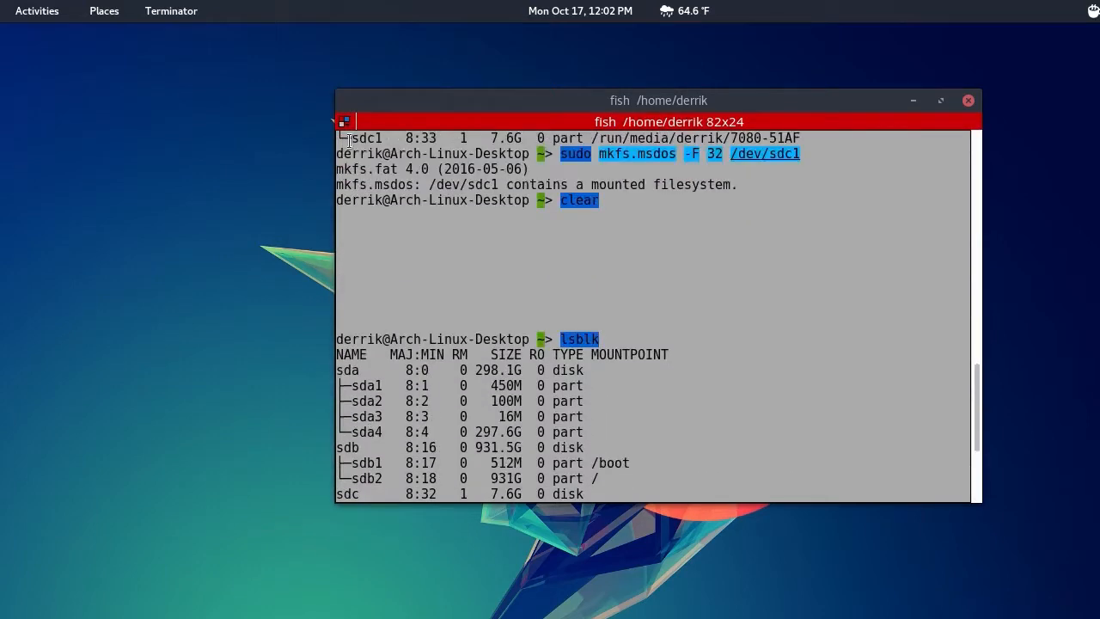
{"action": "key", "text": "Return"}
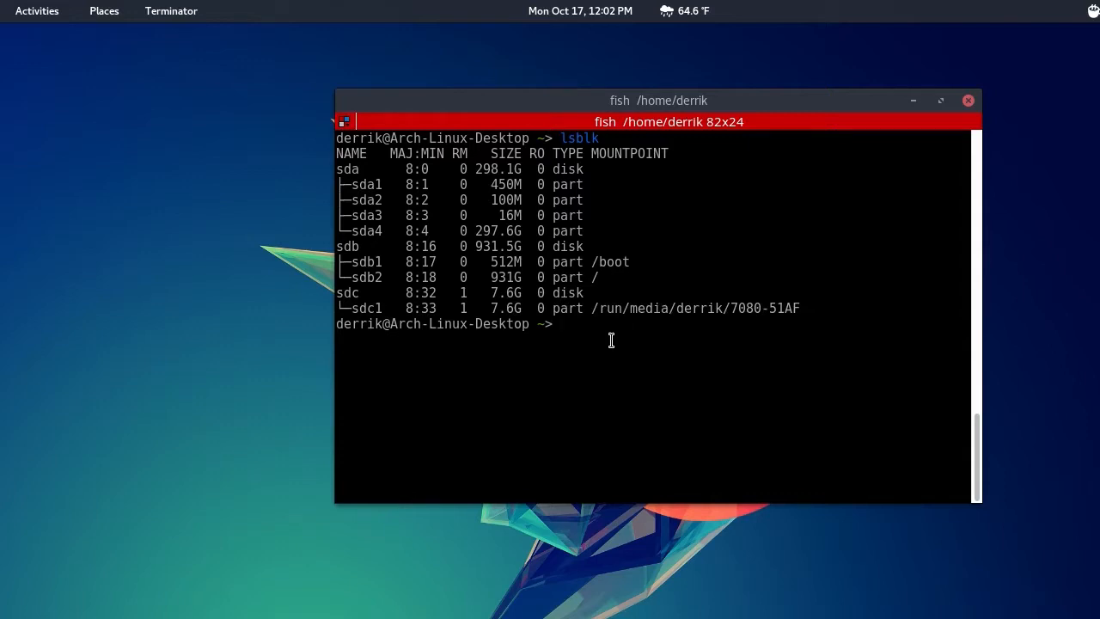
Unmount /dev/sdc1, confirm with lsblk, and format it FAT32 using mkfs.msdos -F 32.
{"action": "type", "text": "sudo umount /dev/sdc1"}
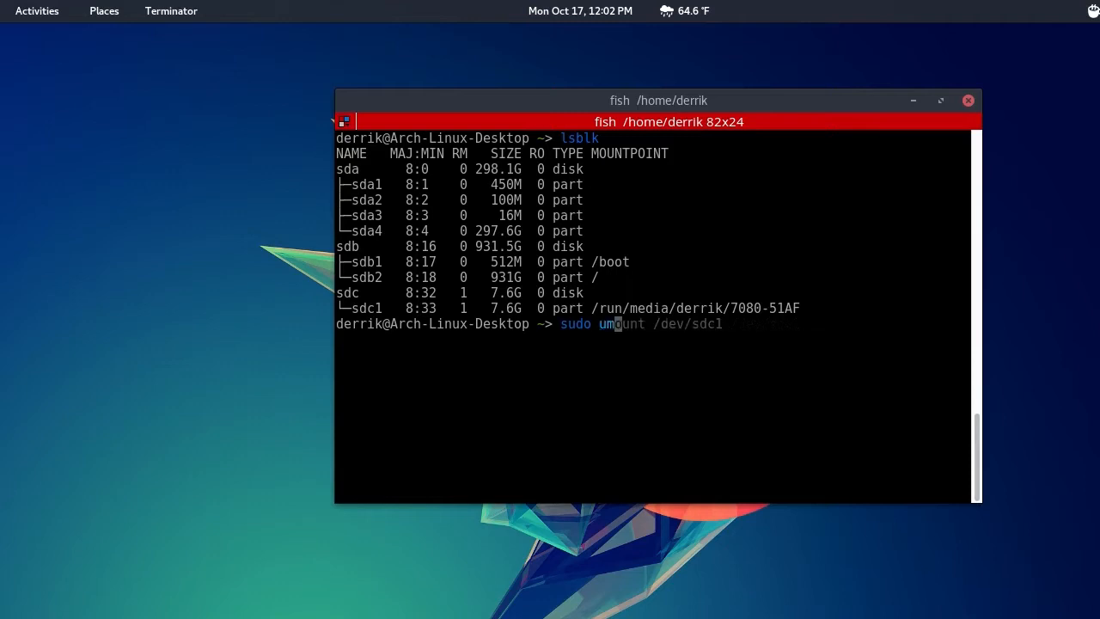
{"action": "key", "text": "Return"}
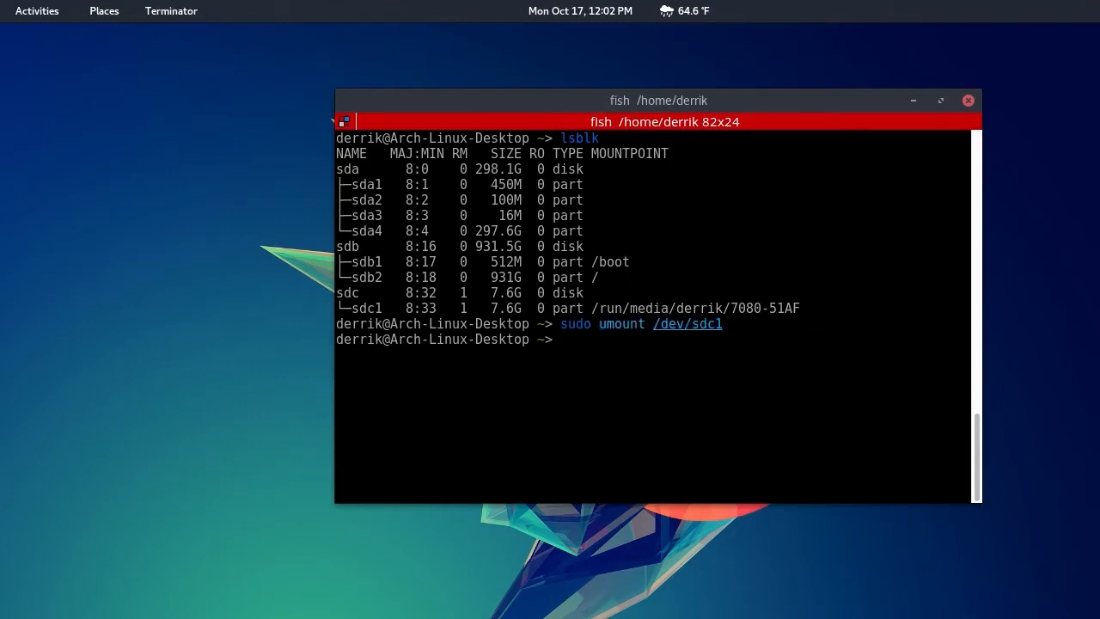
{"action": "type", "text": "lsblk"}
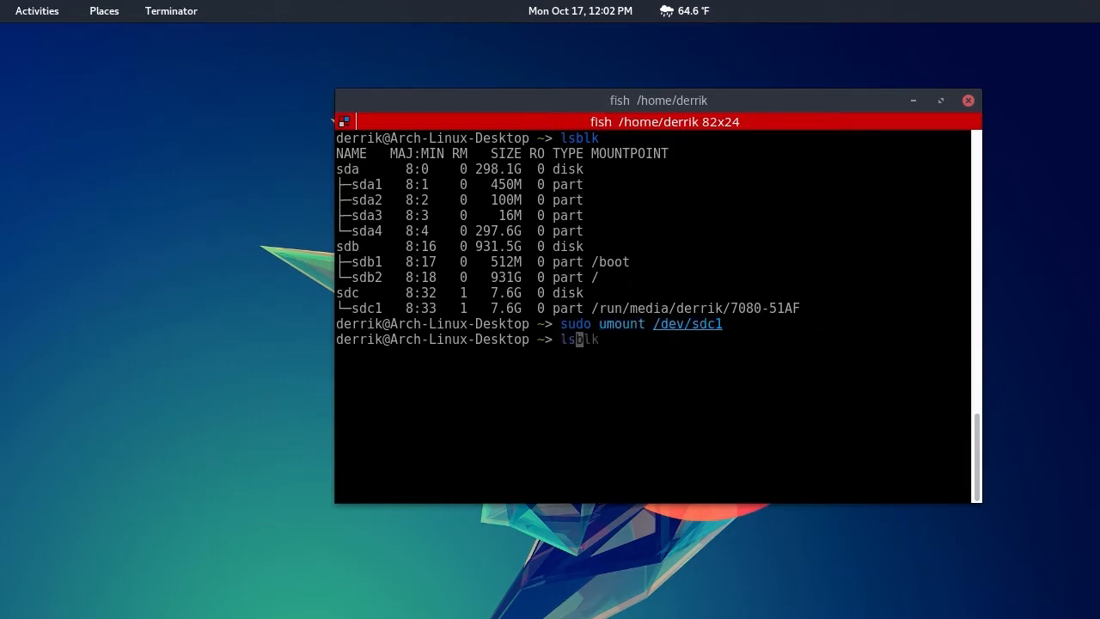
{"action": "key", "text": "Return"}
{"action": "type", "text": "sudo"}
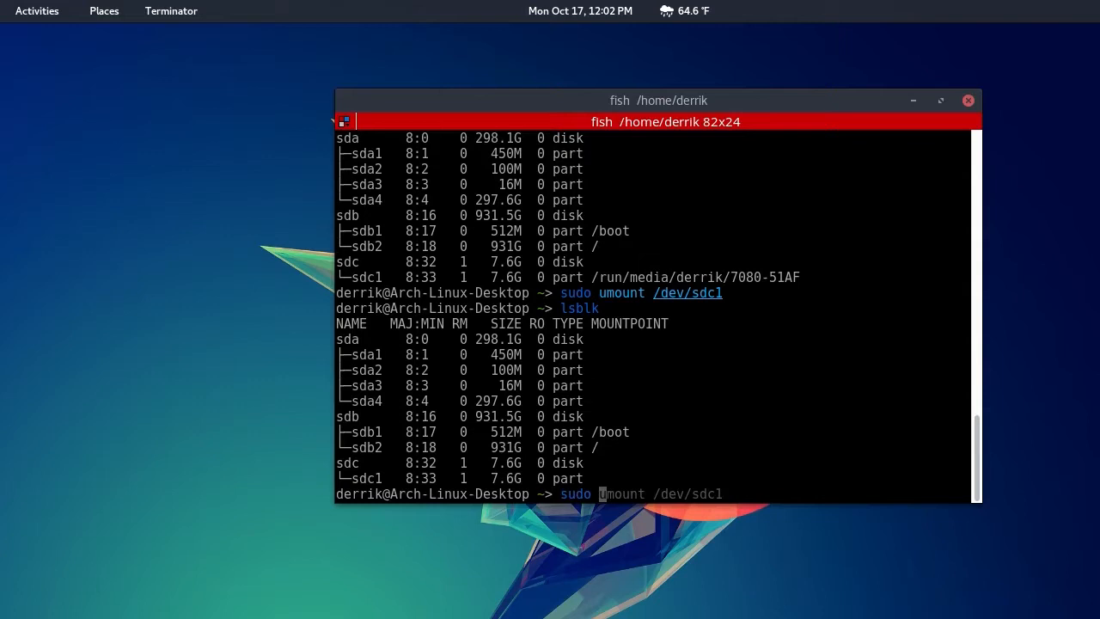
{"action": "type", "text": "mkfs.msdos -F 32 /dev/sdc1"}
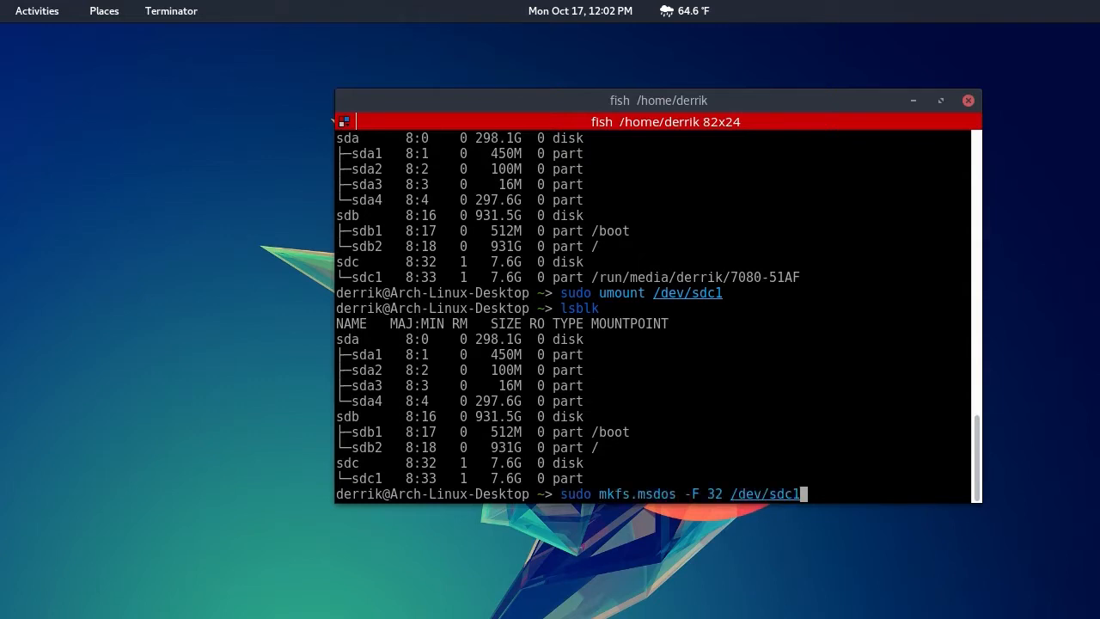
{"action": "key", "text": "Return"}
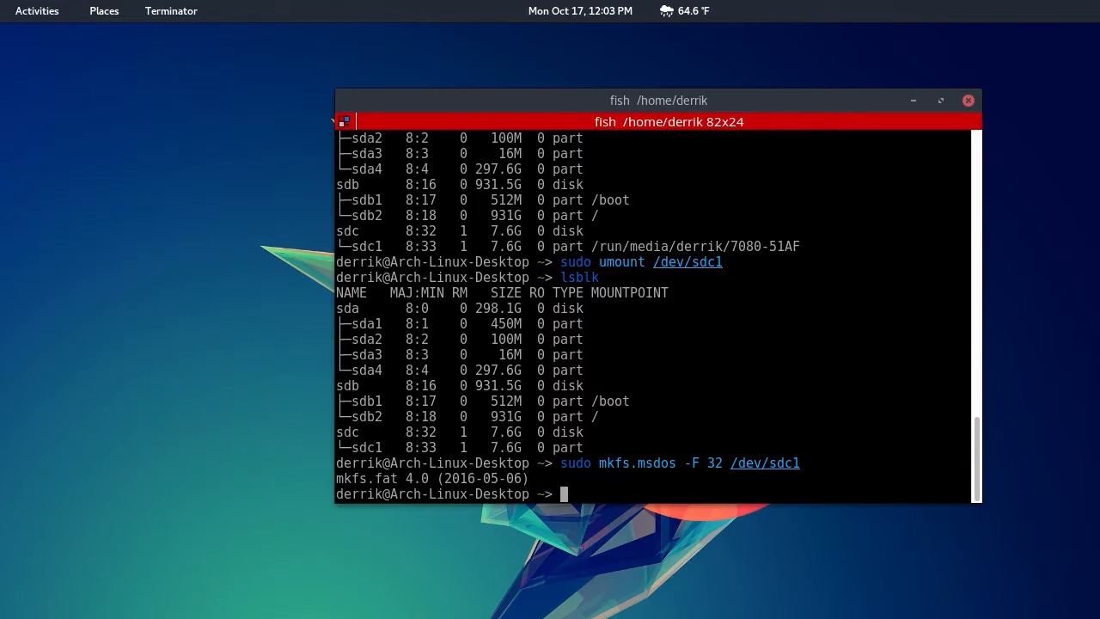
{"action": "mouse_move", "coordinate": [950, 360]}
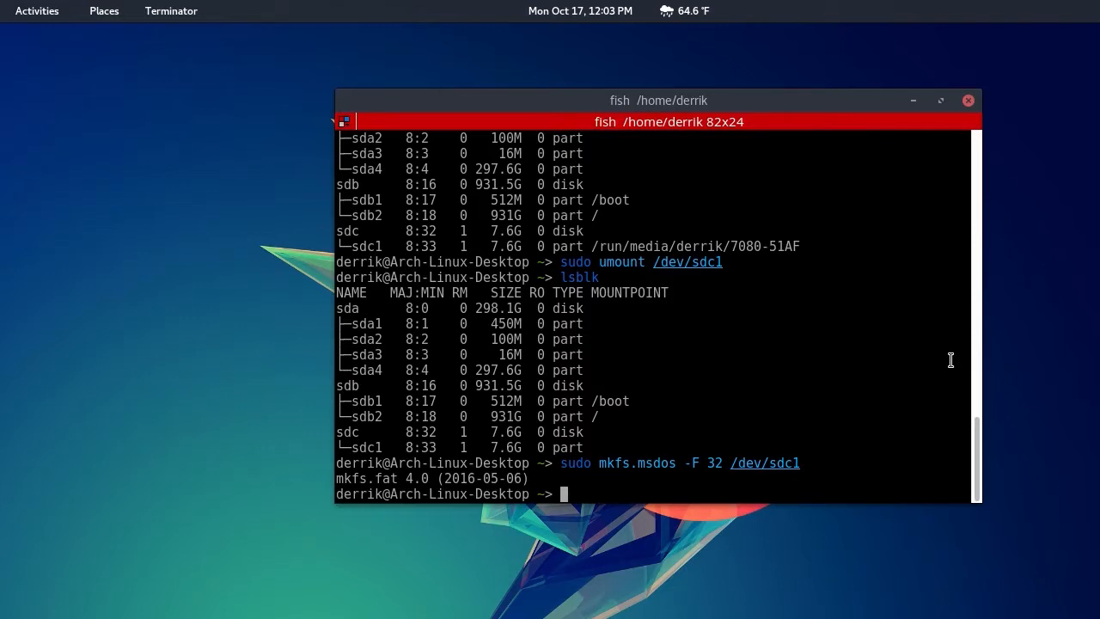
Open a root shell with sudo -s and create /mnt/usb/etc/default using mkdir -p.
{"action": "type", "text": "mkdir File-Storage"}
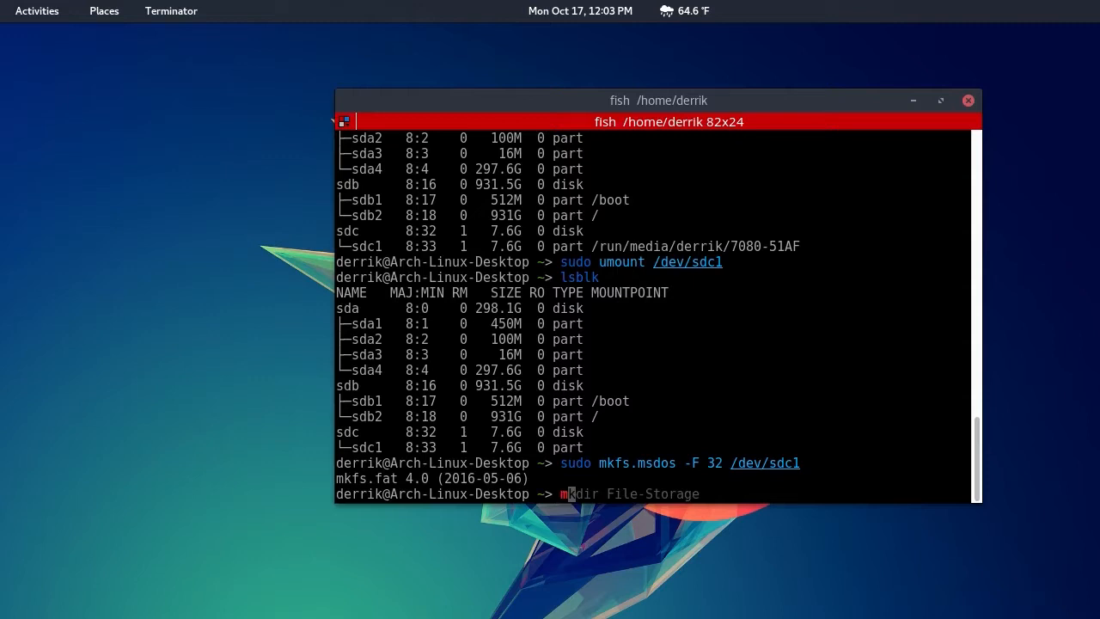
{"action": "type", "text": "sudo -s"}
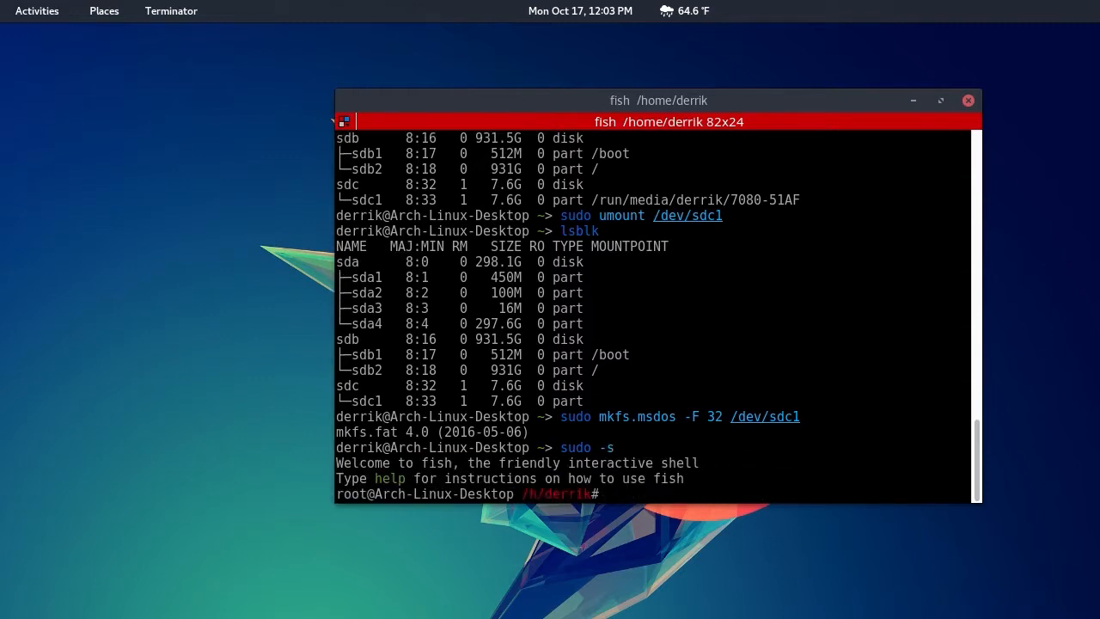
{"action": "type", "text": "mkdir"}
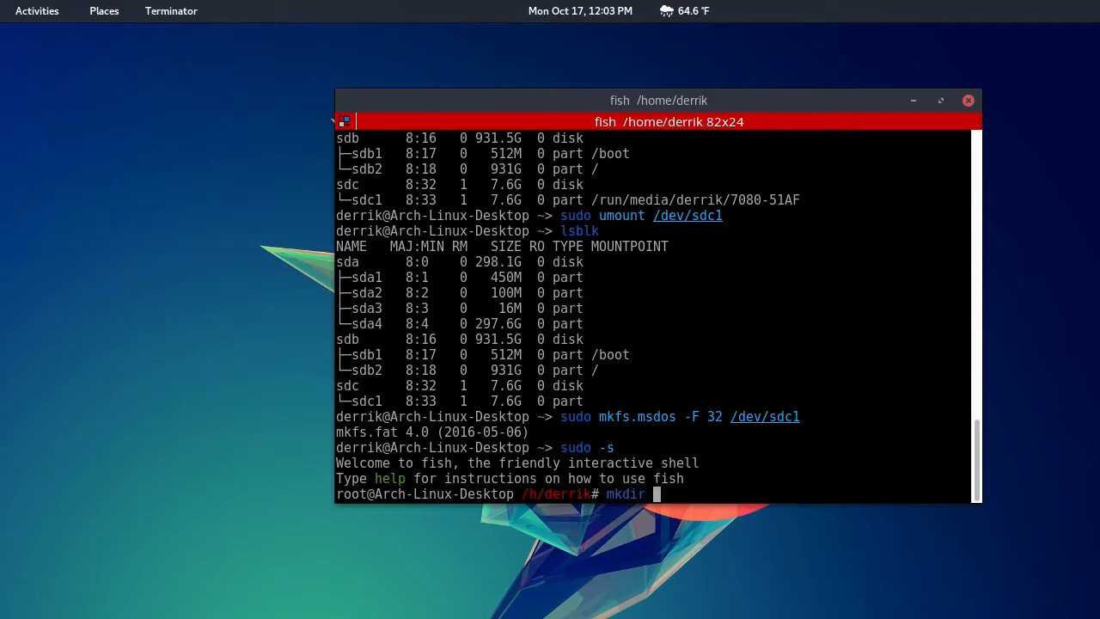
{"action": "type", "text": "-p"}
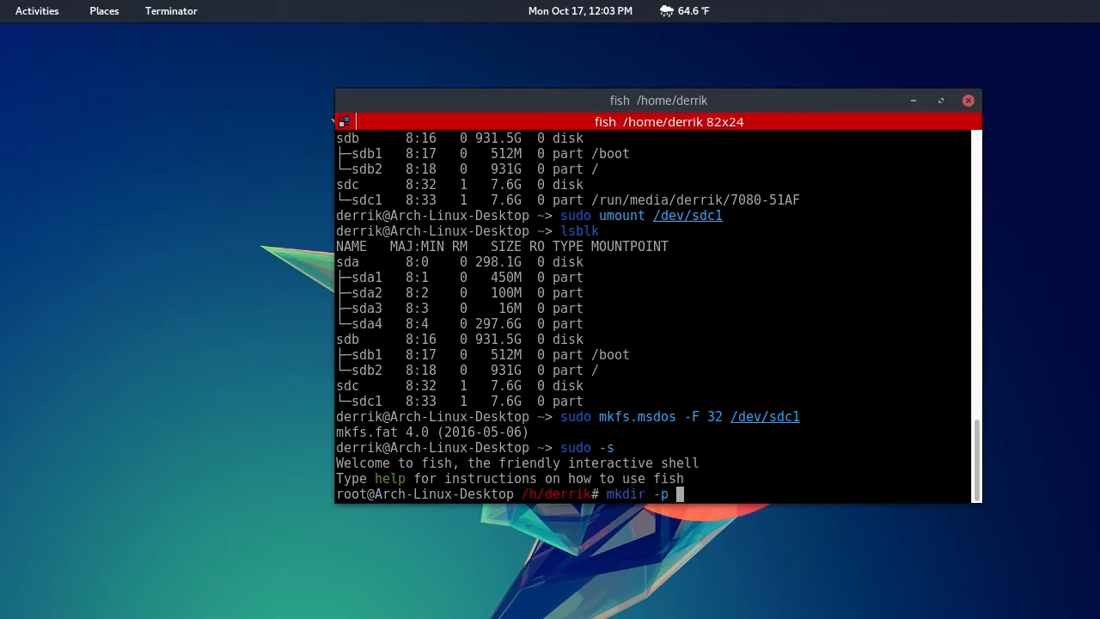
{"action": "type", "text": "/mnt/"}
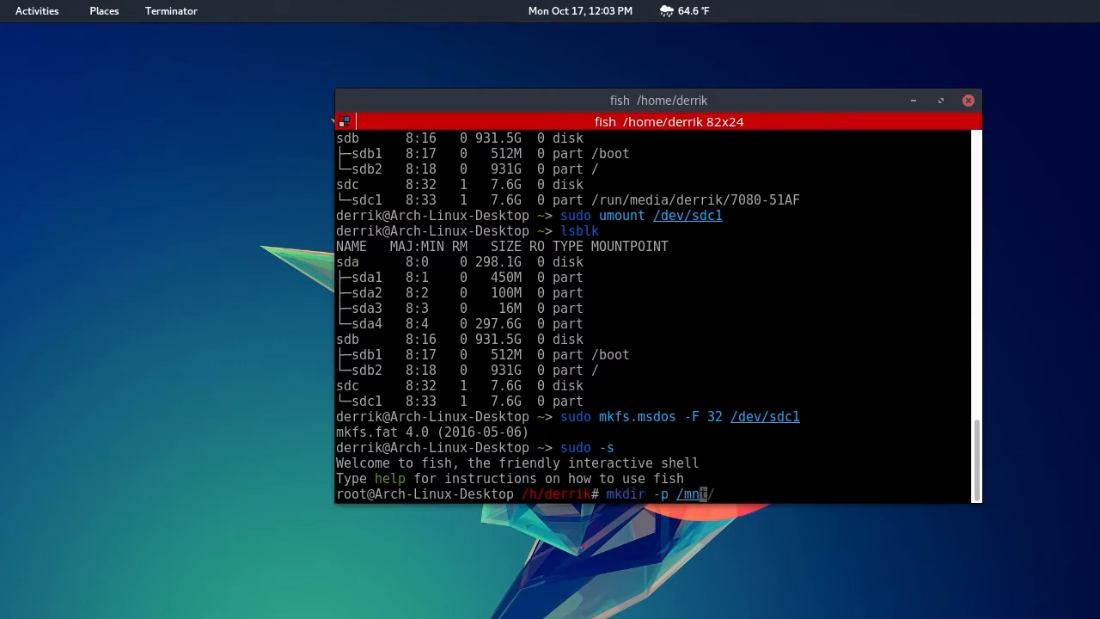
{"action": "type", "text": "usb"}
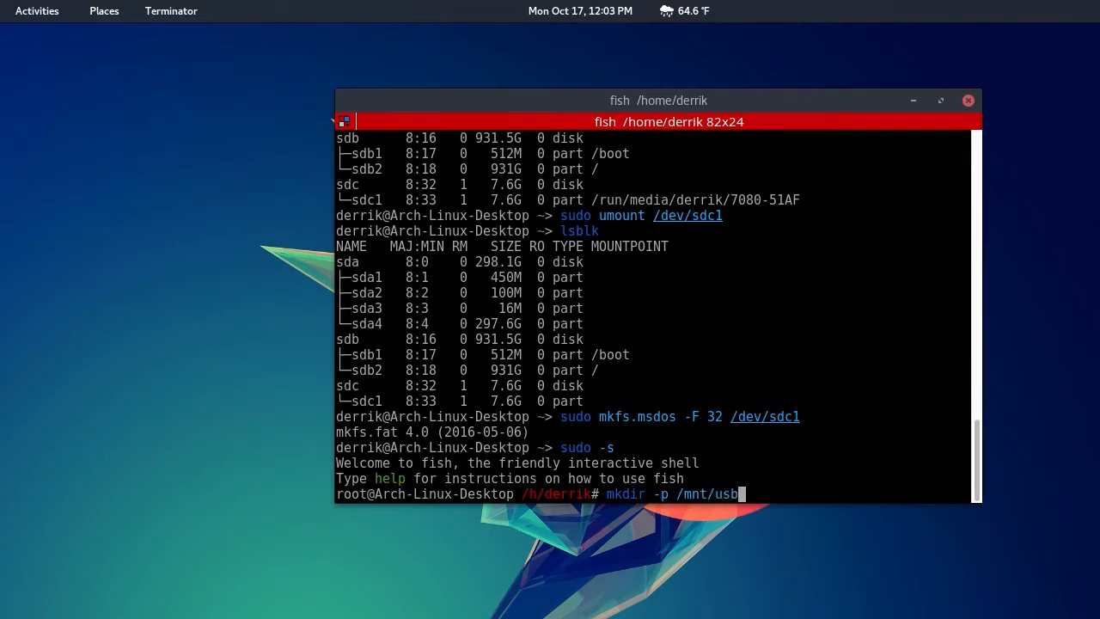
{"action": "type", "text": "et"}
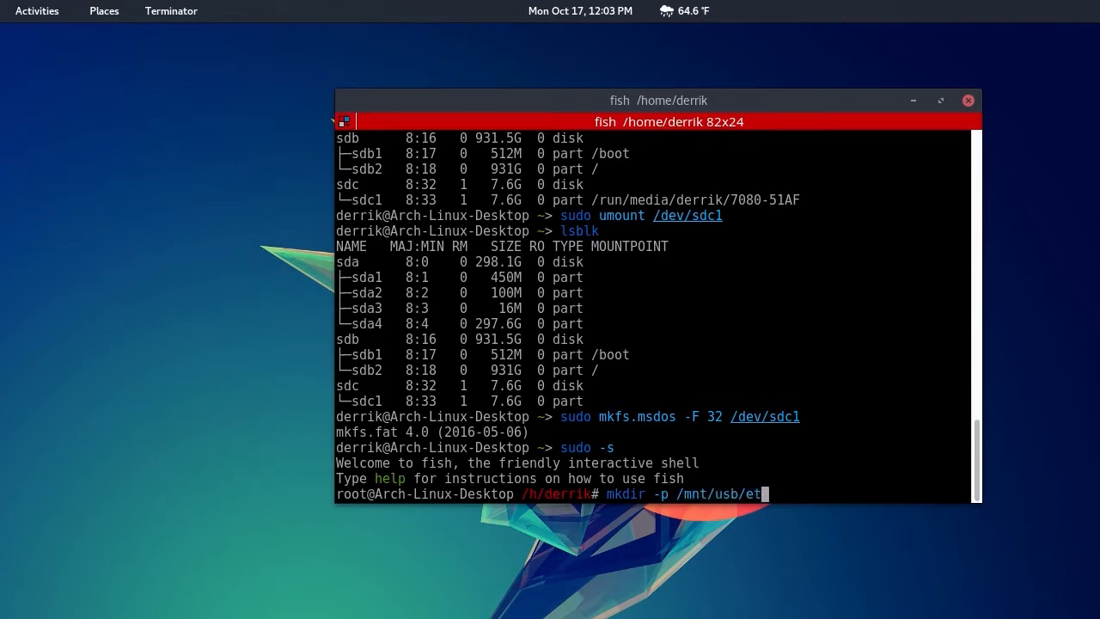
{"action": "type", "text": "c/default"}
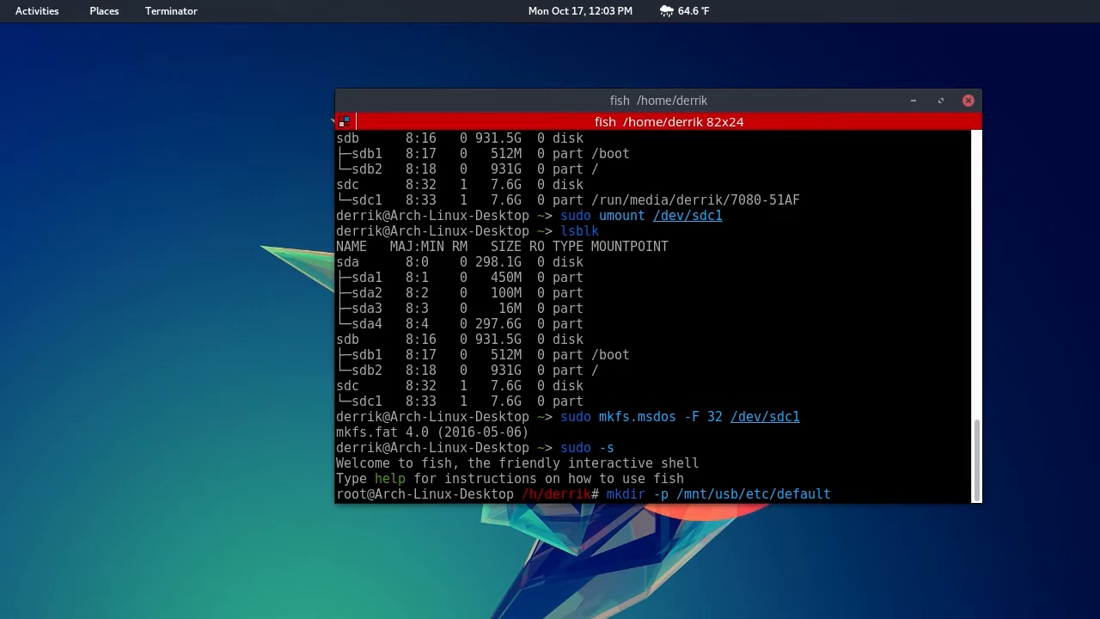
{"action": "key", "text": "Return"}
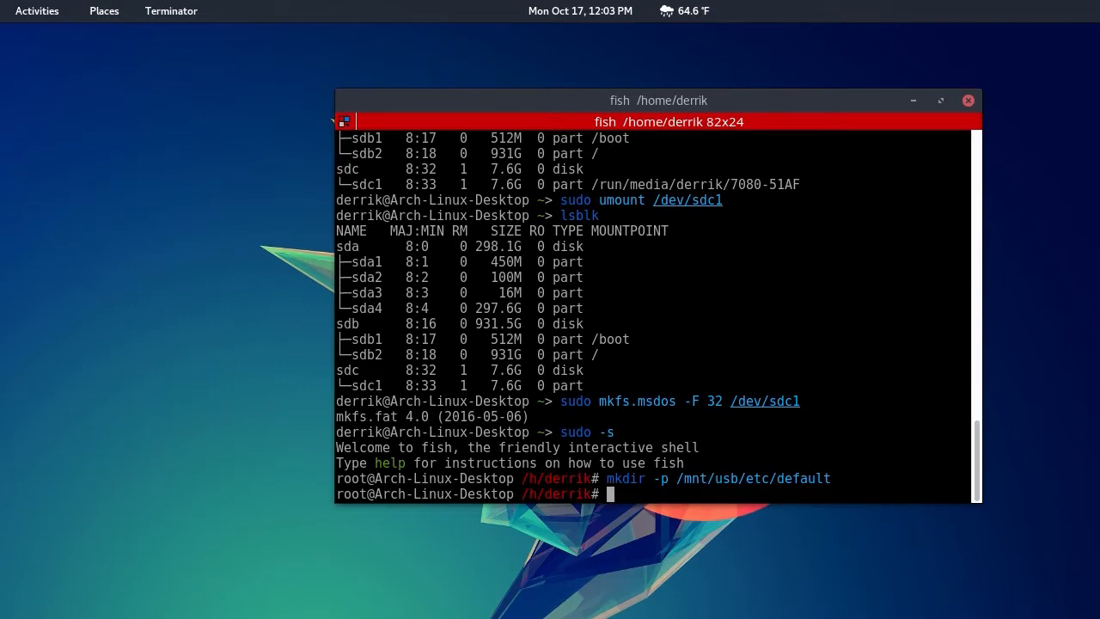
Copy /etc/default/grub into the USB's etc/default folder.
{"action": "type", "text": "cp /etc/"}
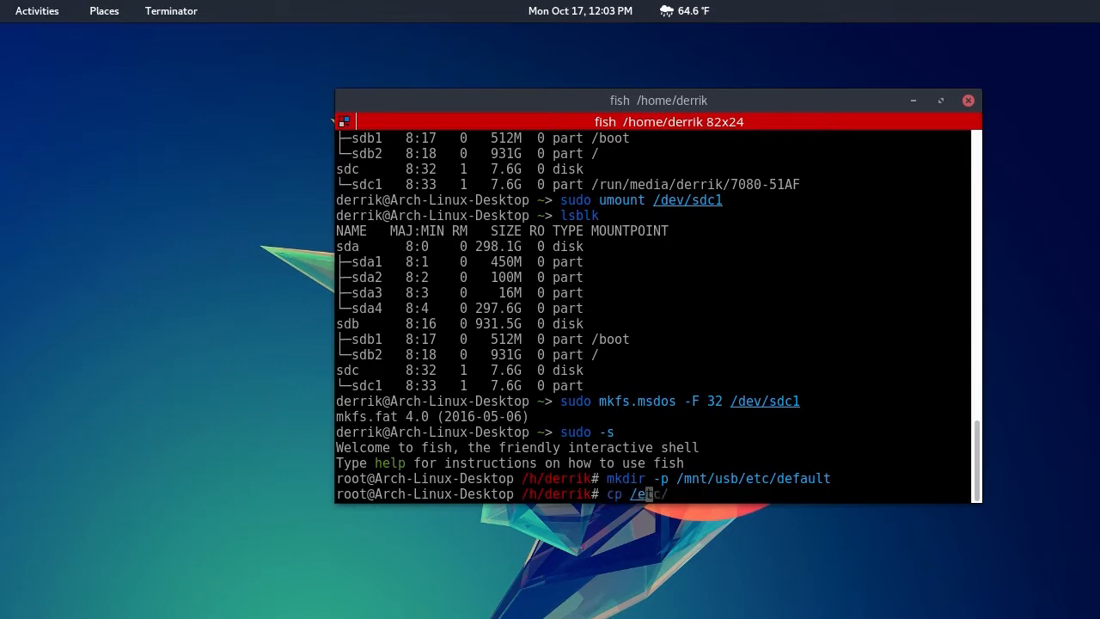
{"action": "type", "text": "tc/default/"}
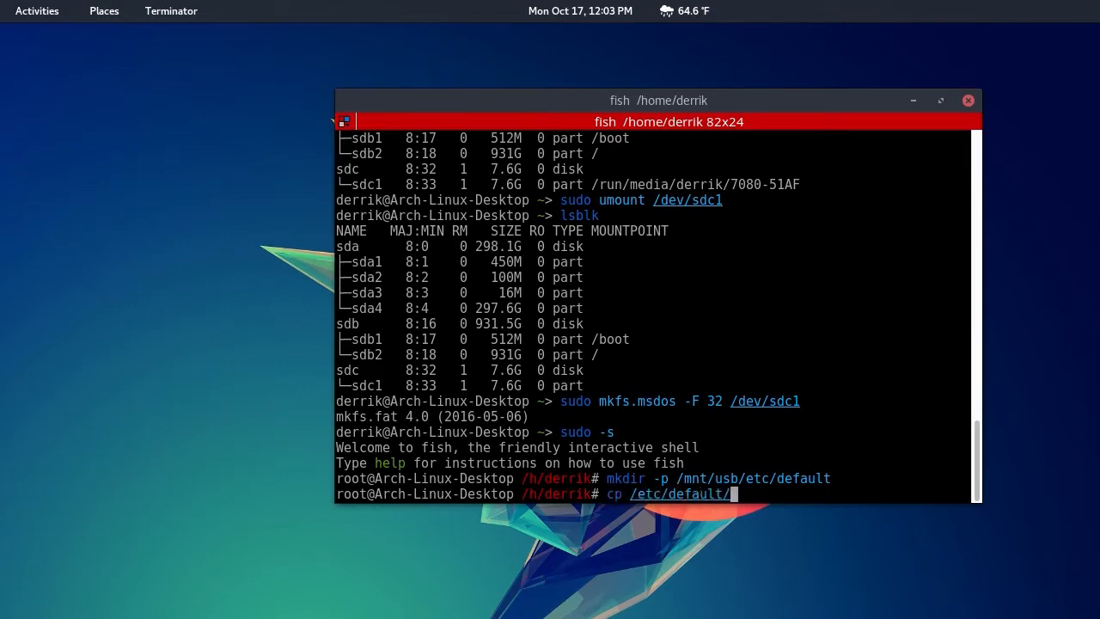
{"action": "type", "text": "grub"}
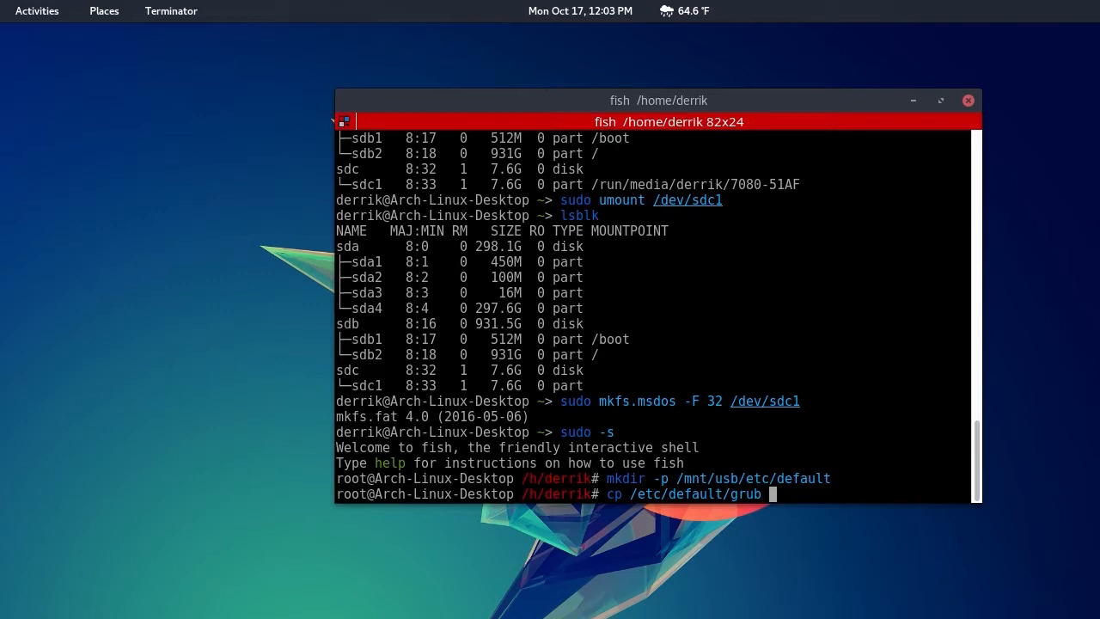
{"action": "type", "text": "/mnt/usb/"}
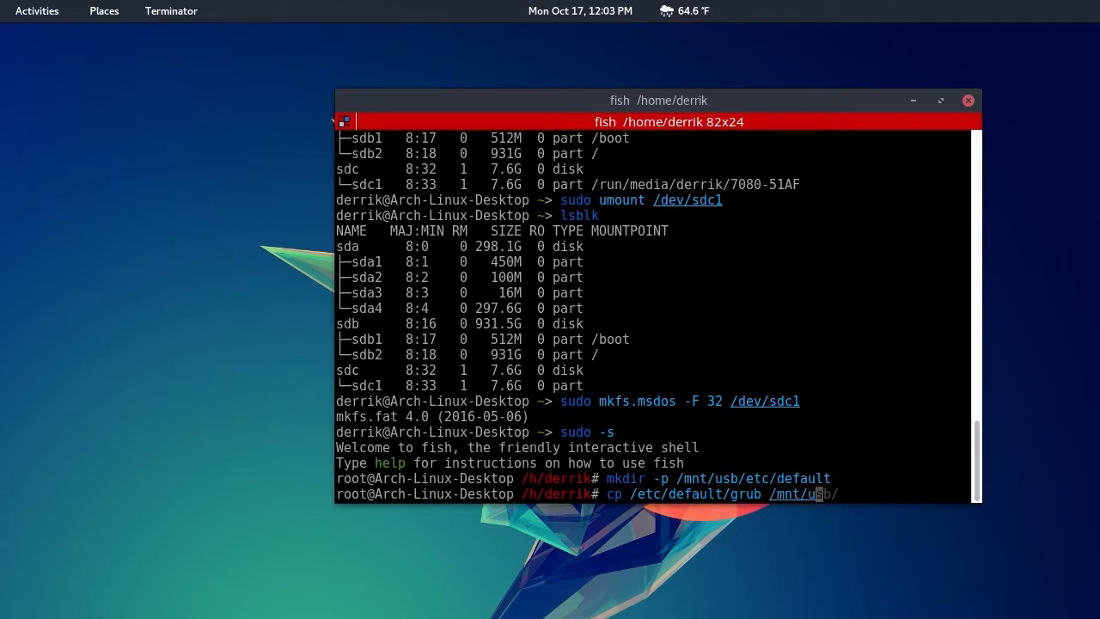
{"action": "type", "text": "etc/default/"}
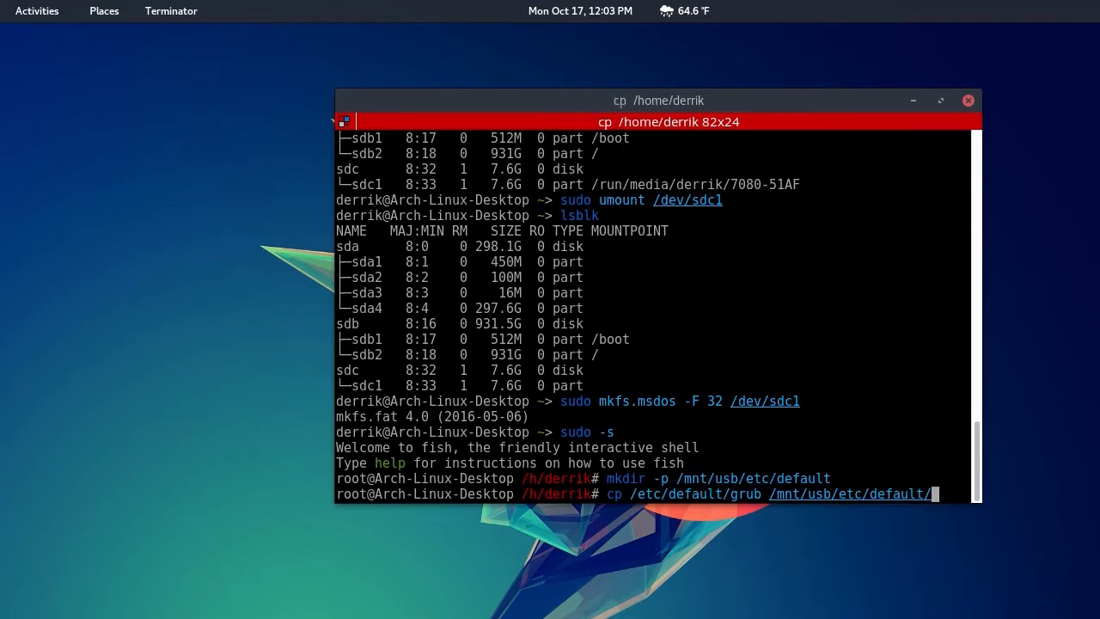
{"action": "key", "text": "Return"}
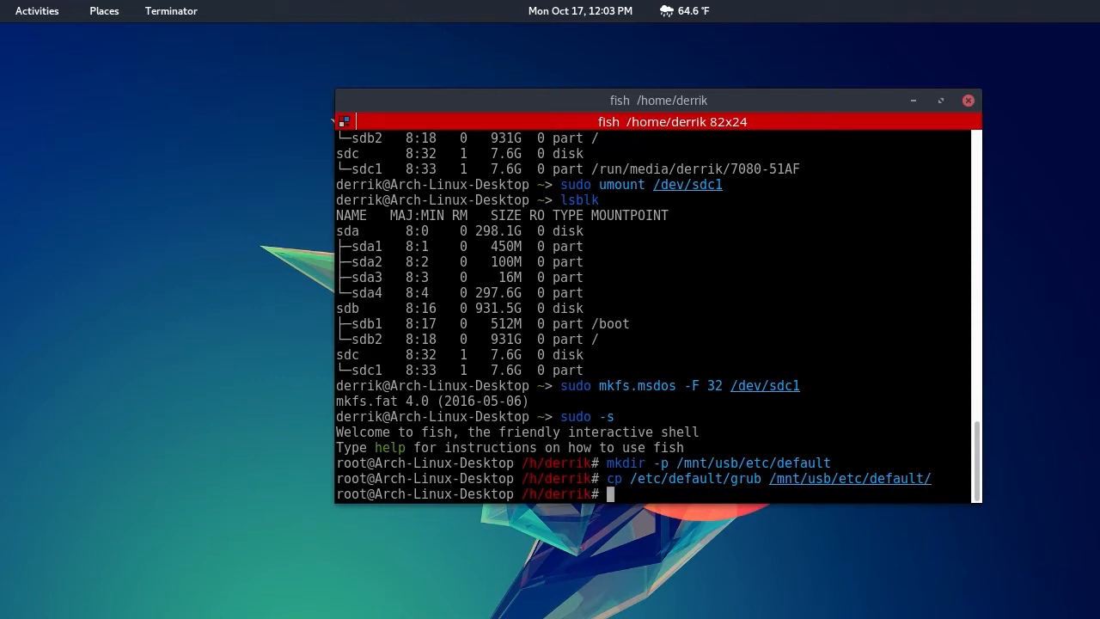
Copy the /etc/grub.d/ scripts folder into /mnt/usb/etc/ with cp -ab.
{"action": "type", "text": "cp -ab"}
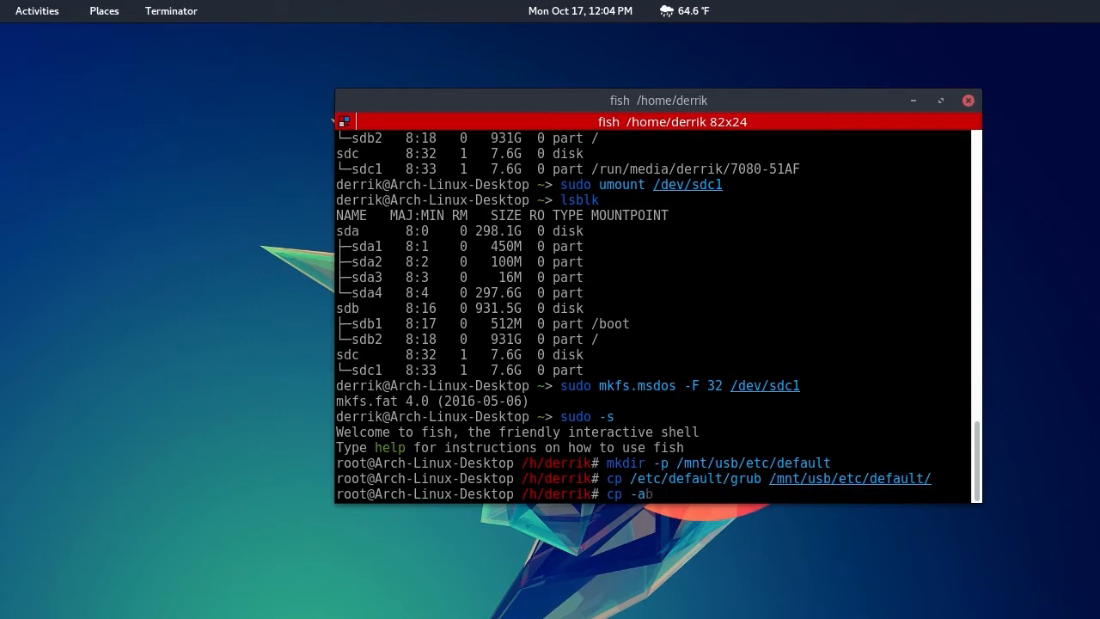
{"action": "type", "text": "/etc/"}
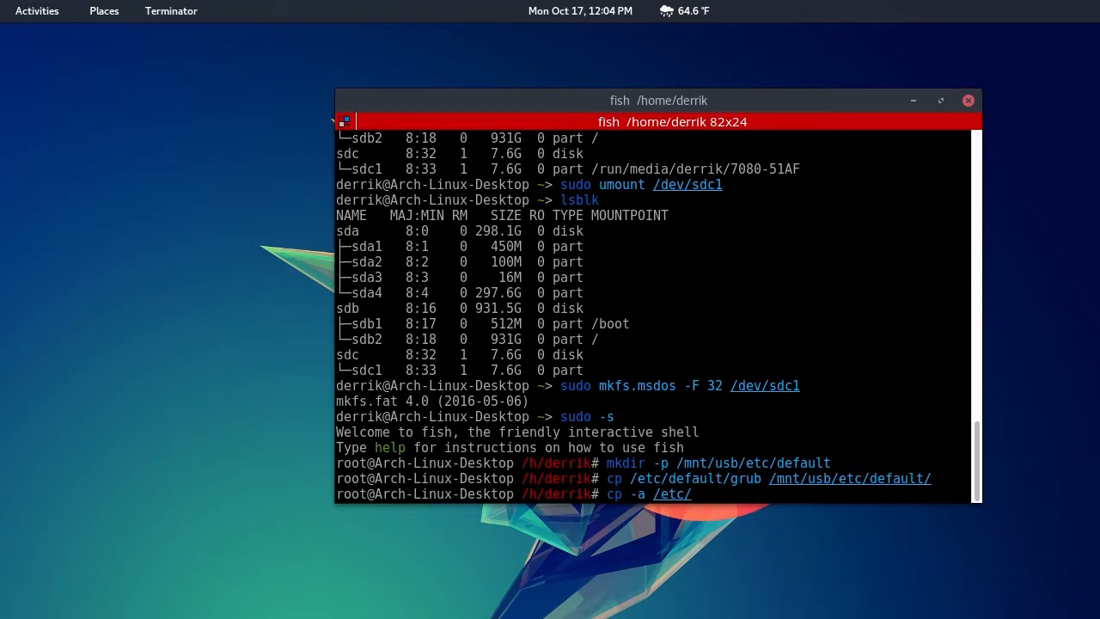
{"action": "type", "text": "grub.d/"}
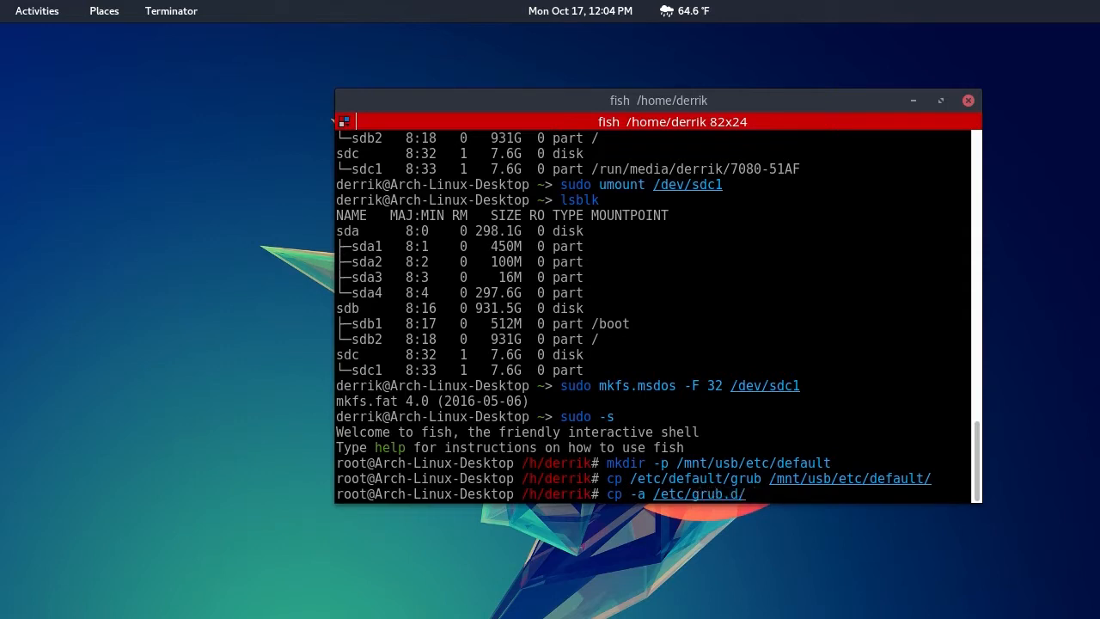
{"action": "type", "text": "/mnt/"}
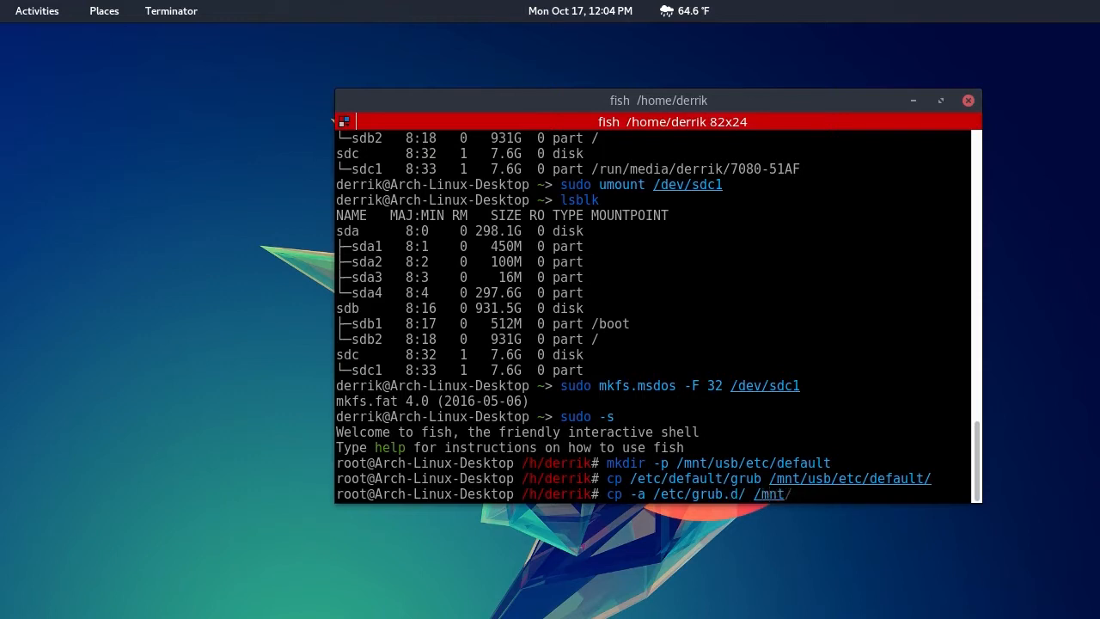
{"action": "type", "text": "usb/"}
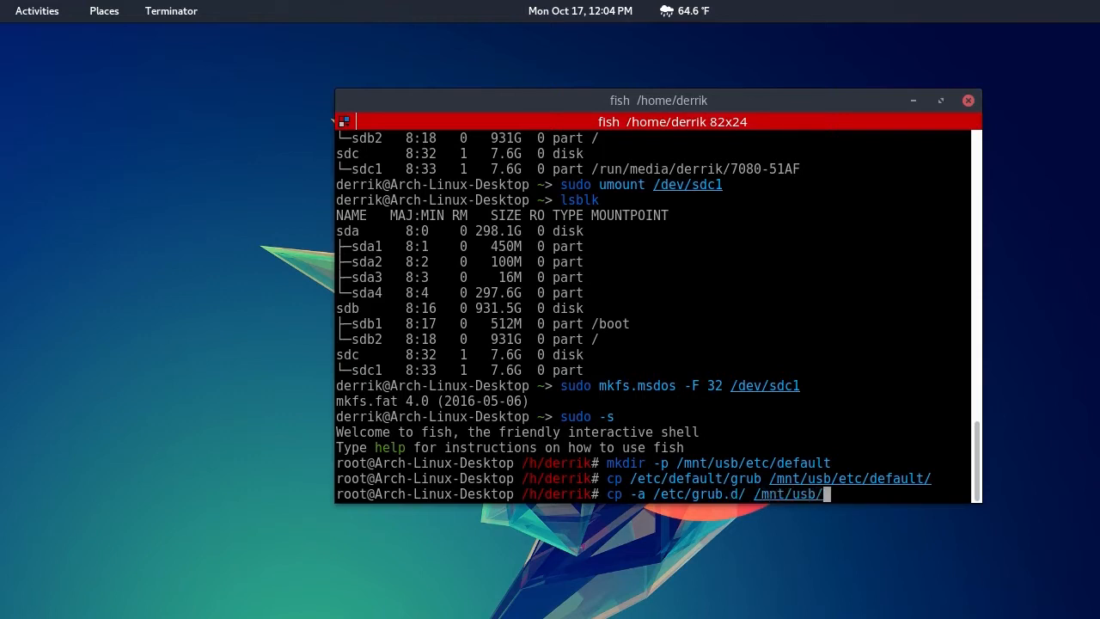
{"action": "type", "text": "etc/"}
{"action": "type", "text": "grub-install --target=i386-pc --debug --boot-directory=/mnt/usb/boot /dev/sd"}
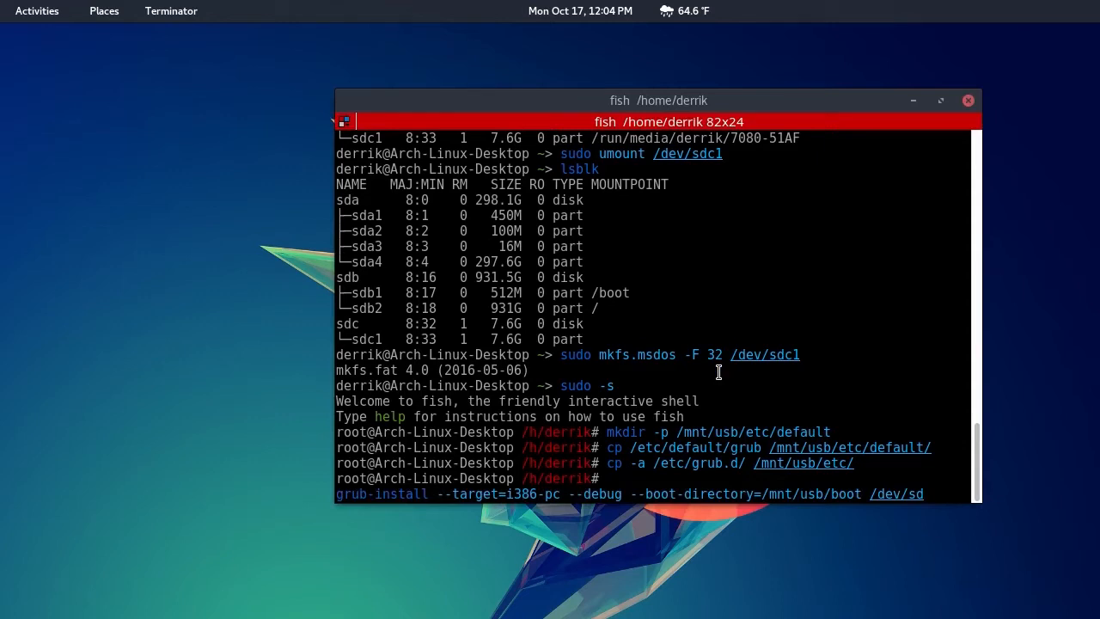
Finish the device name as /dev/sdc and run grub-install for i386-pc.
{"action": "type", "text": "c"}
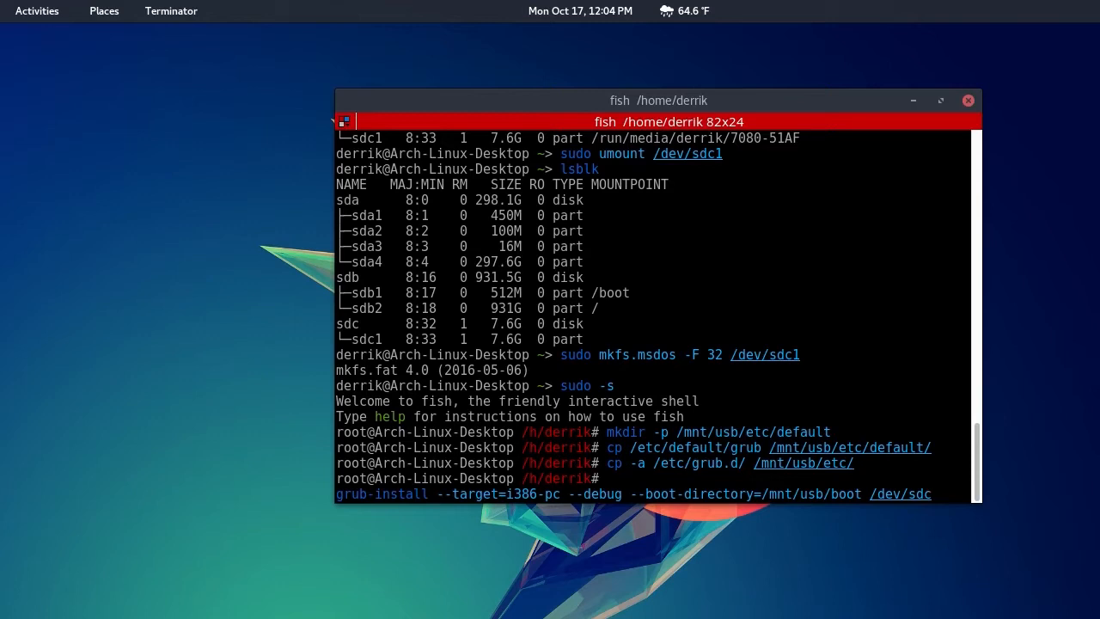
{"action": "mouse_move", "coordinate": [819, 364]}
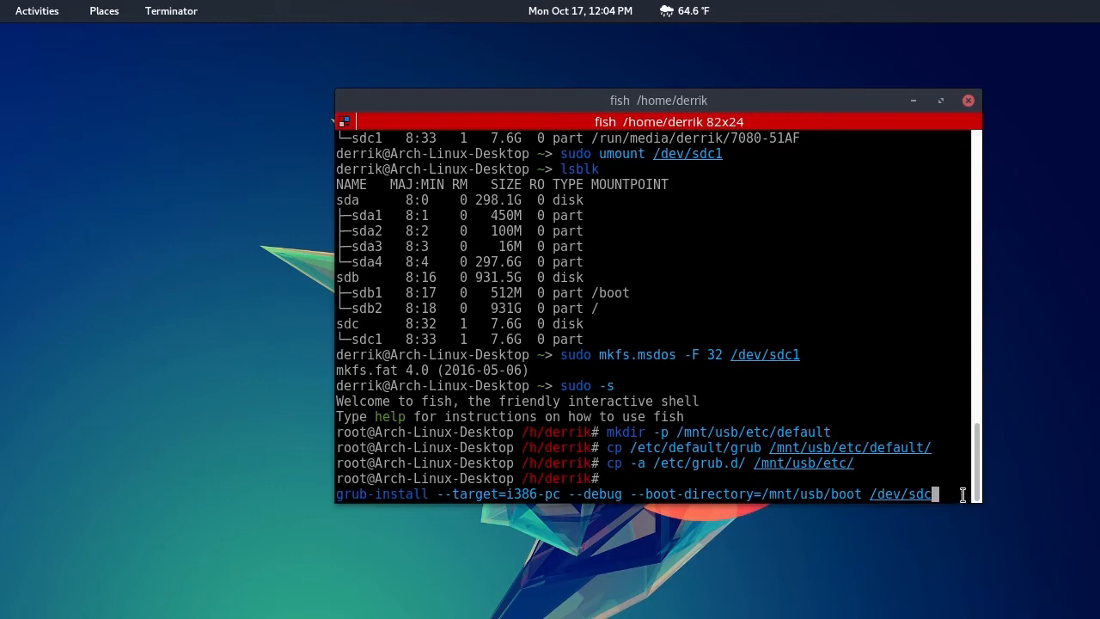
{"action": "key", "text": "Return"}
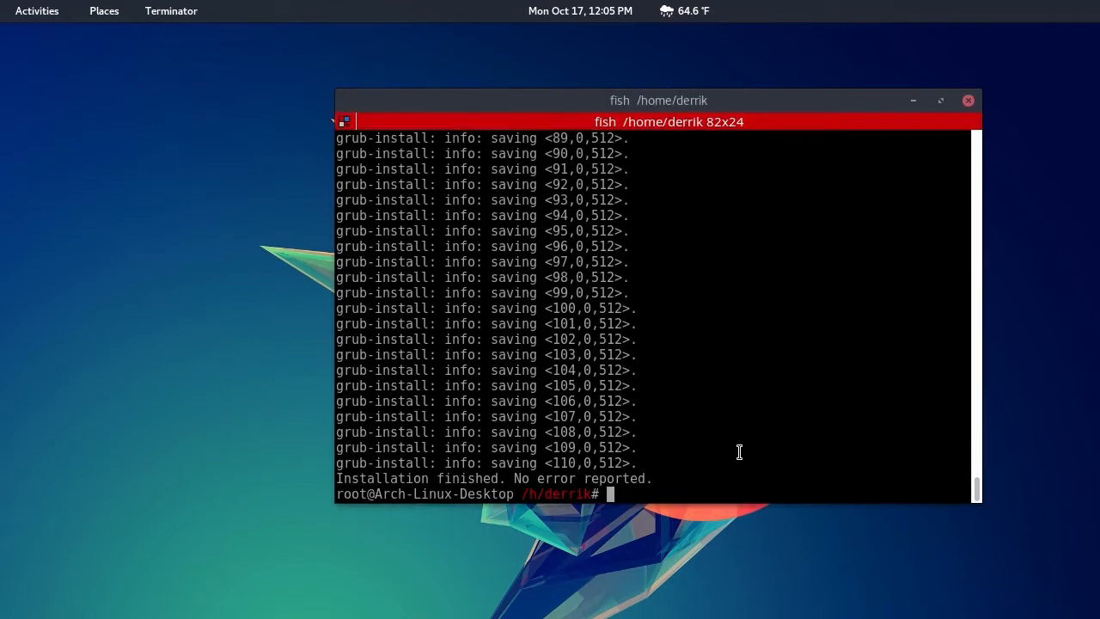
Run grub-mkconfig -o /mnt/usb/boot/grub/grub.cfg to generate the USB's GRUB config.
{"action": "type", "text": "grub-mkconfig -o /mnt/usb/boot/grub/grub.cfg"}
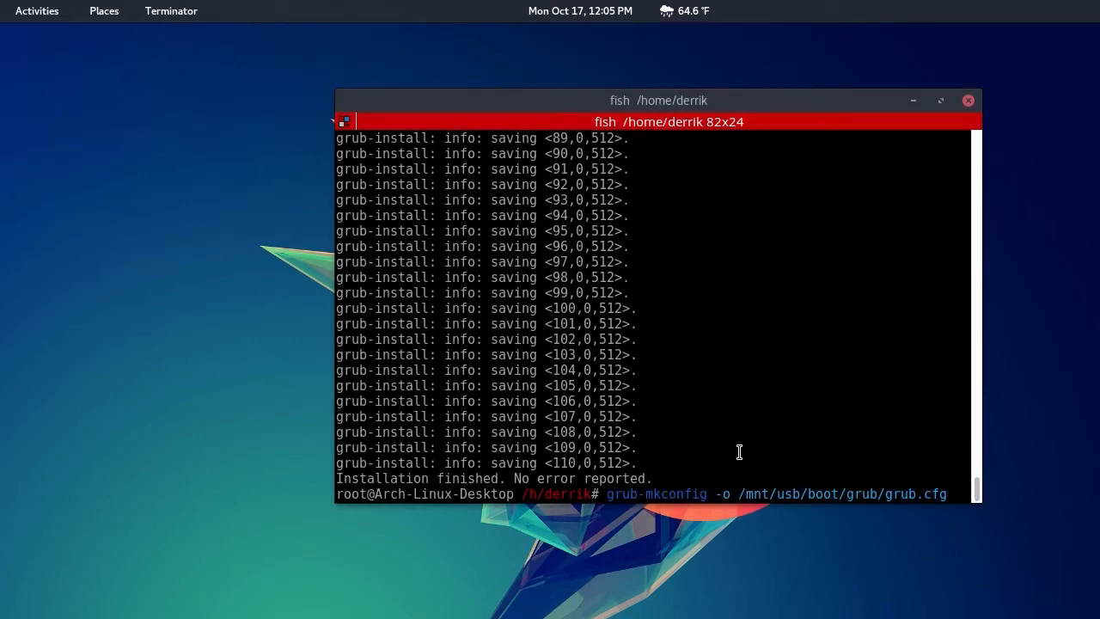
{"action": "key", "text": "Return"}
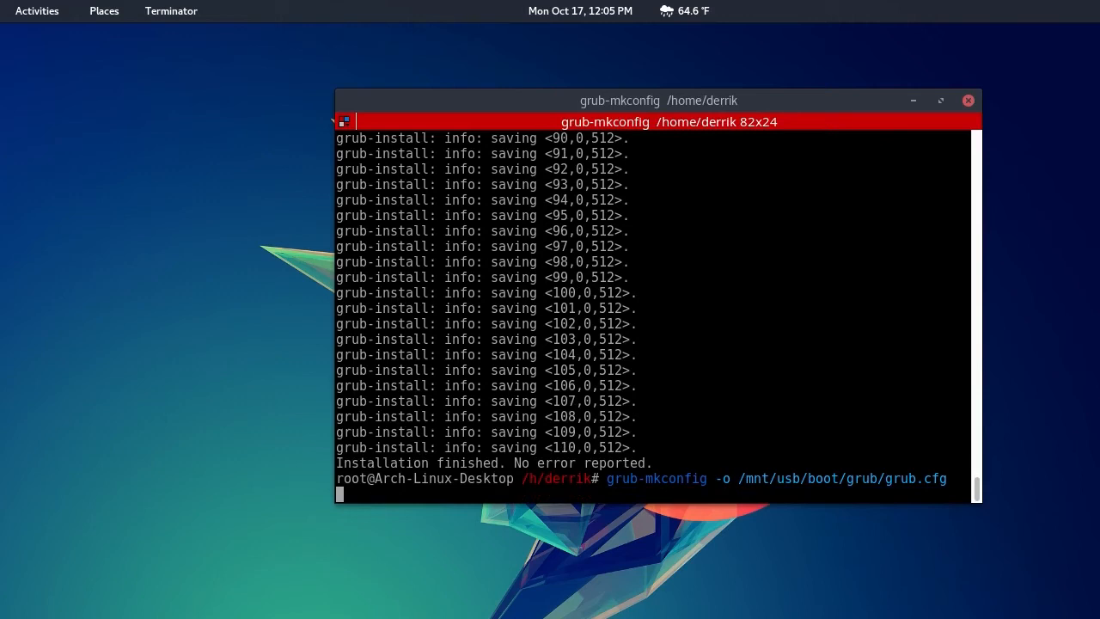